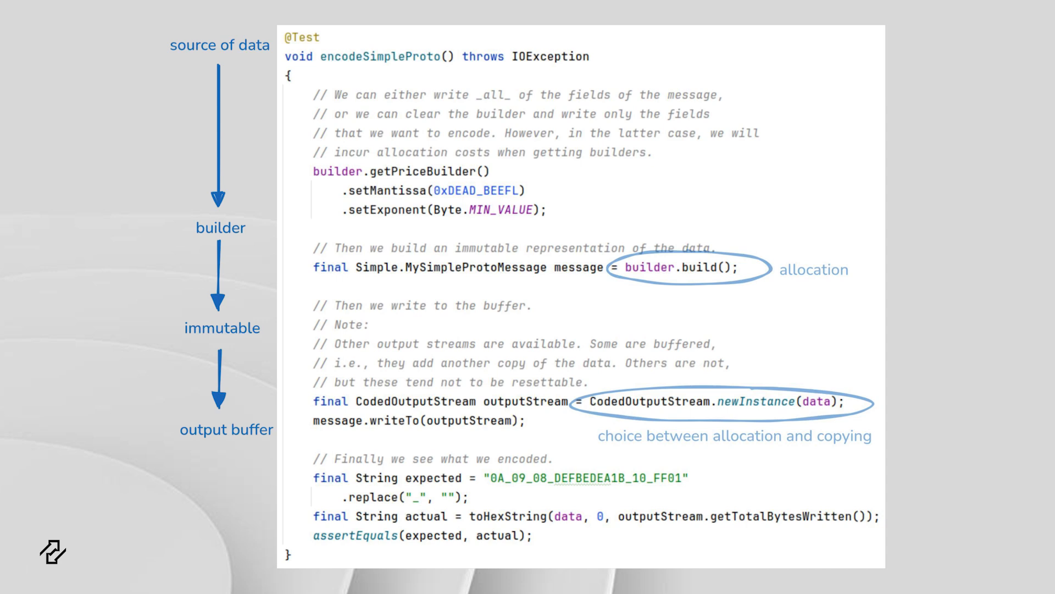
# Advance to the encodeSimpleSBE slide with the buffer-offset diagram and dinosaur stencil picture.
pyautogui.press('Right')
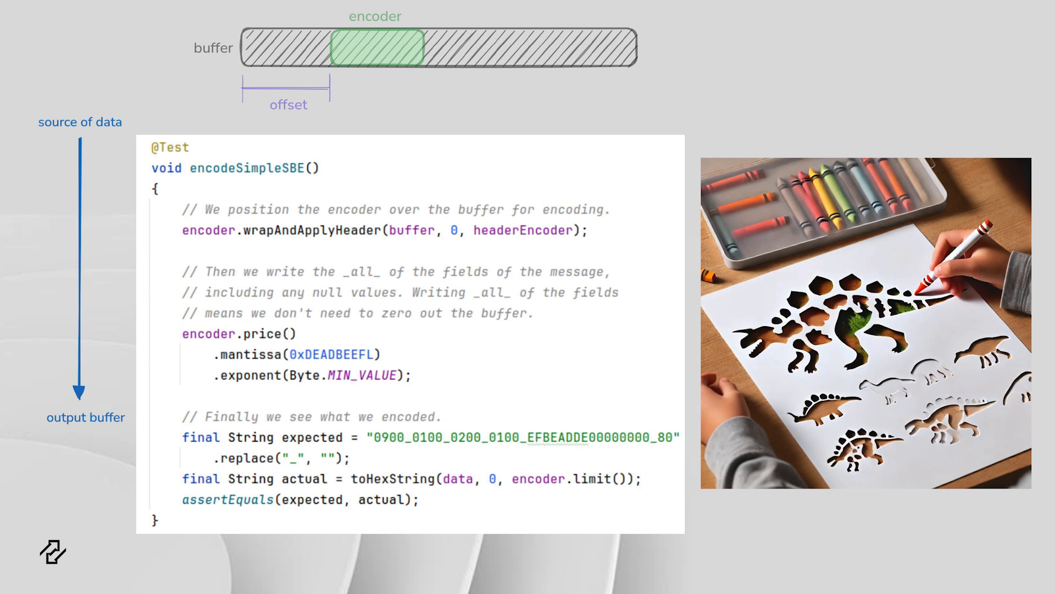